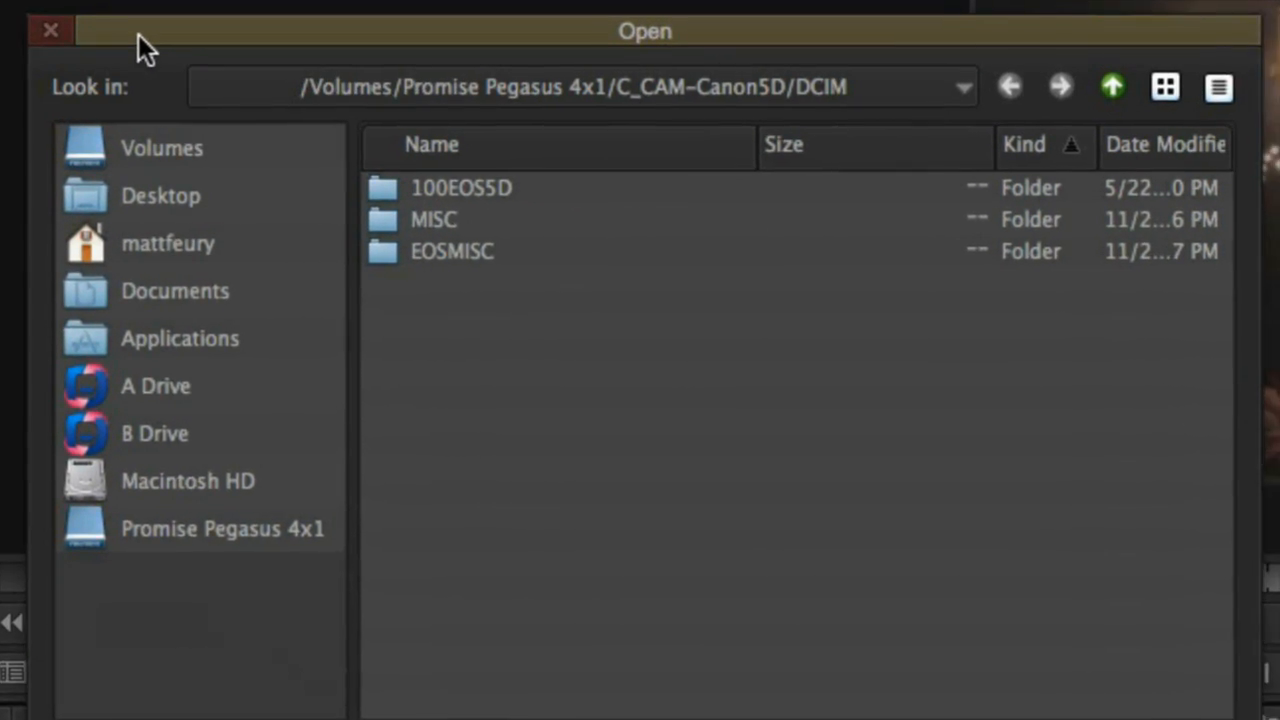
- Open the camera clips folder in the AMA Open dialog to link the clips
double_click(461, 187)
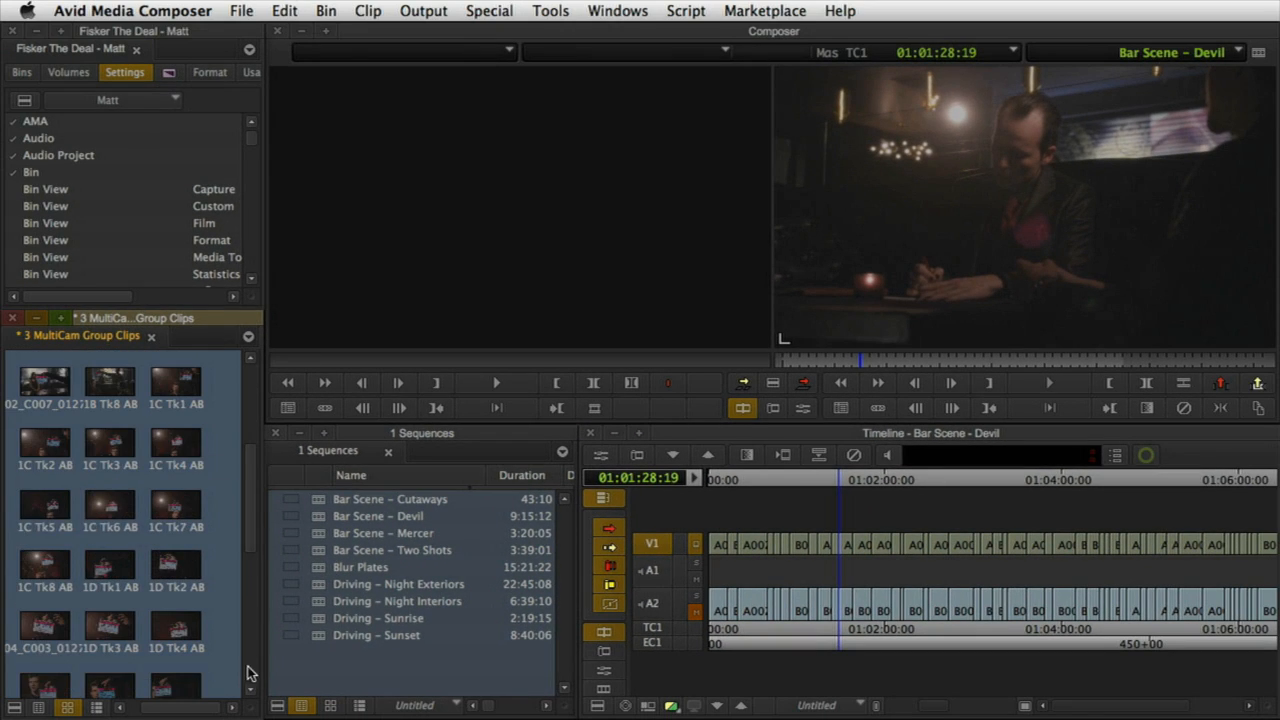
- Mark the end of the range on clip MZ0A6608 in the Source monitor
scroll(down, 3)
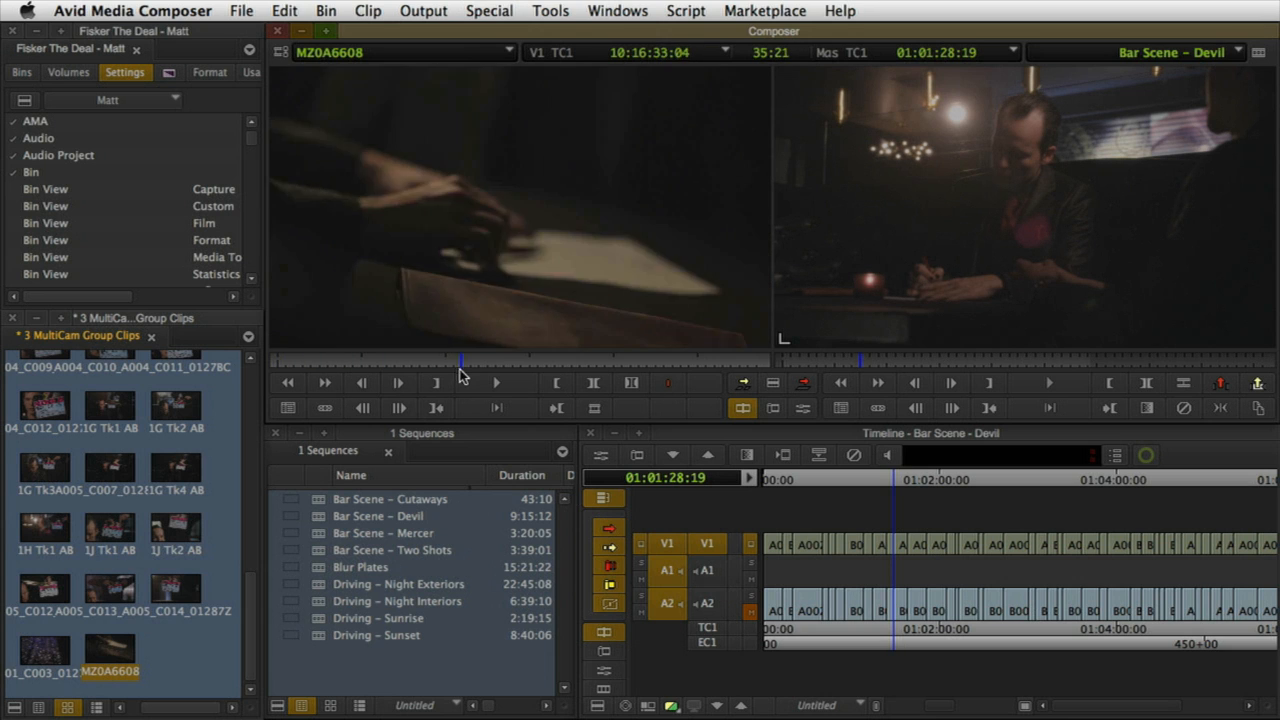
click(557, 383)
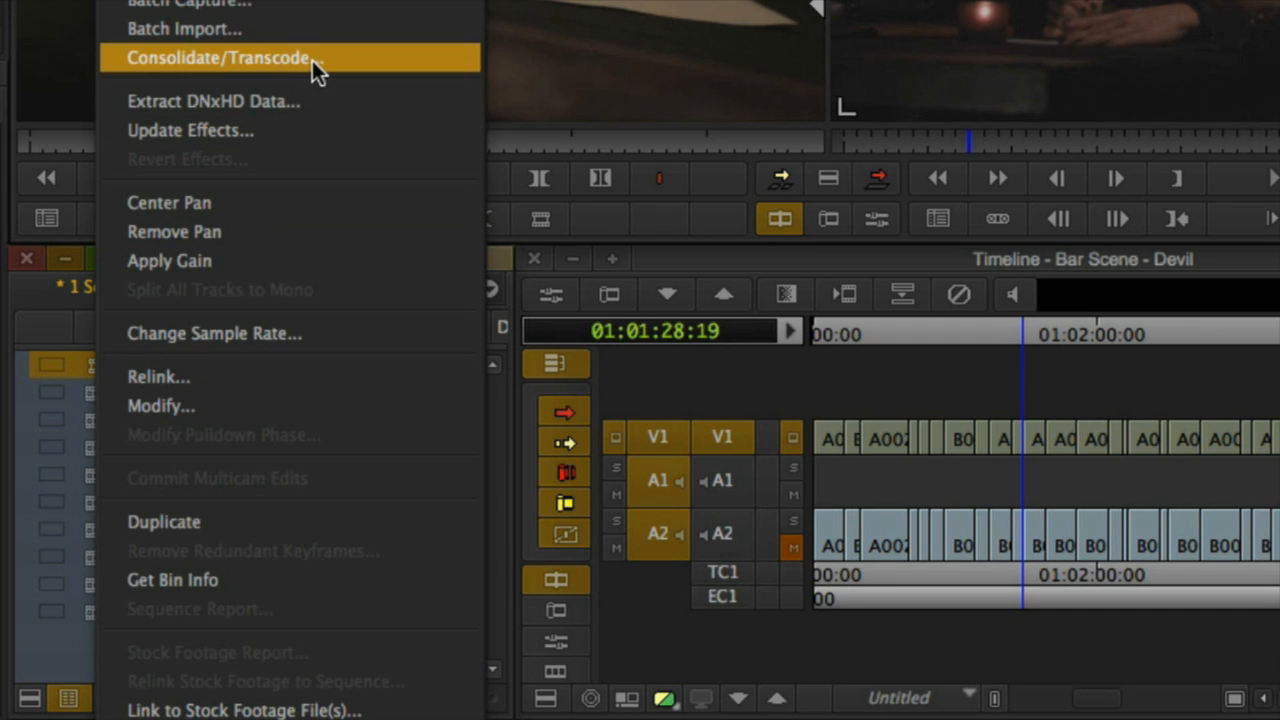
- Set Consolidate/Transcode to DNxHD 36 MXF with Run in background enabled
click(219, 57)
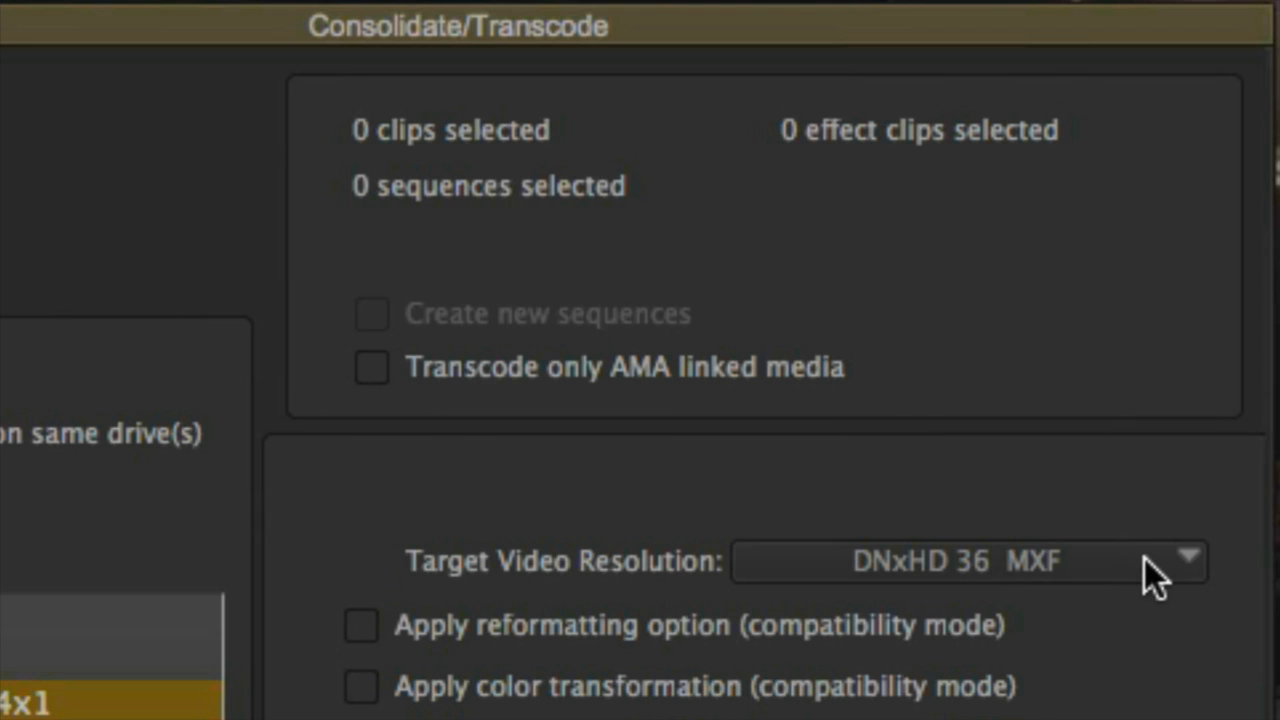
mouse_move(1130, 700)
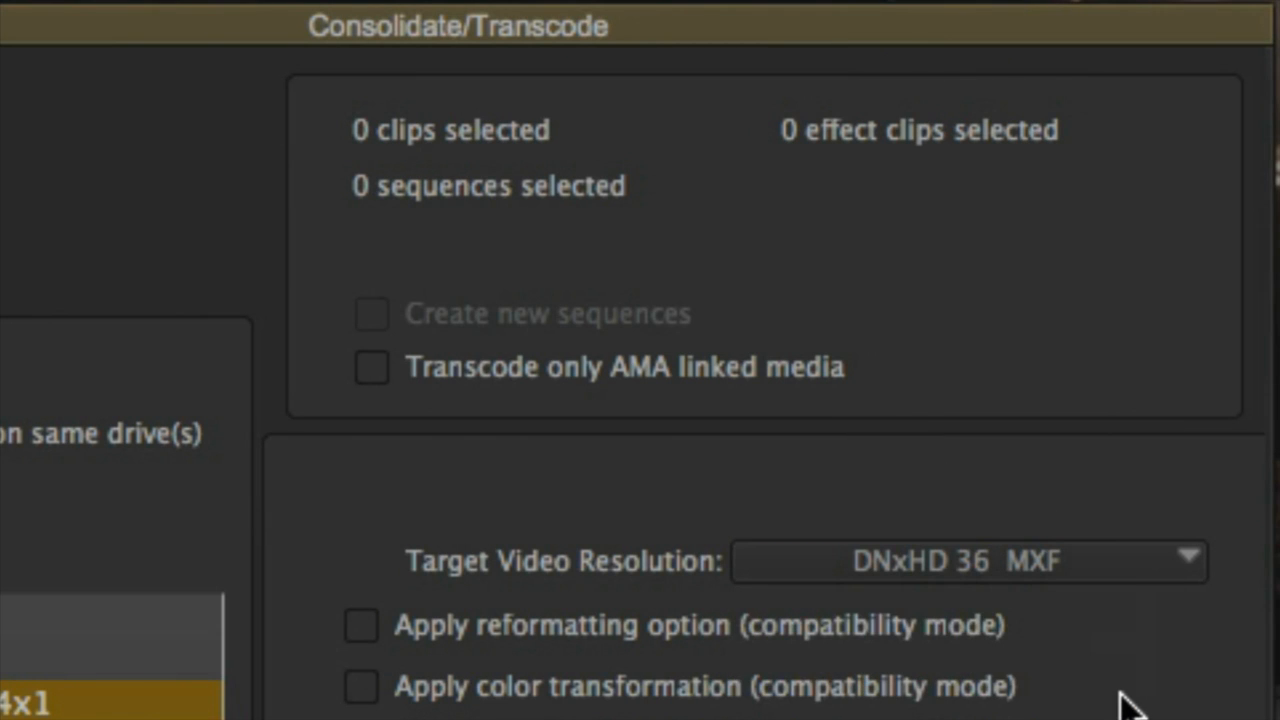
scroll(down, 3)
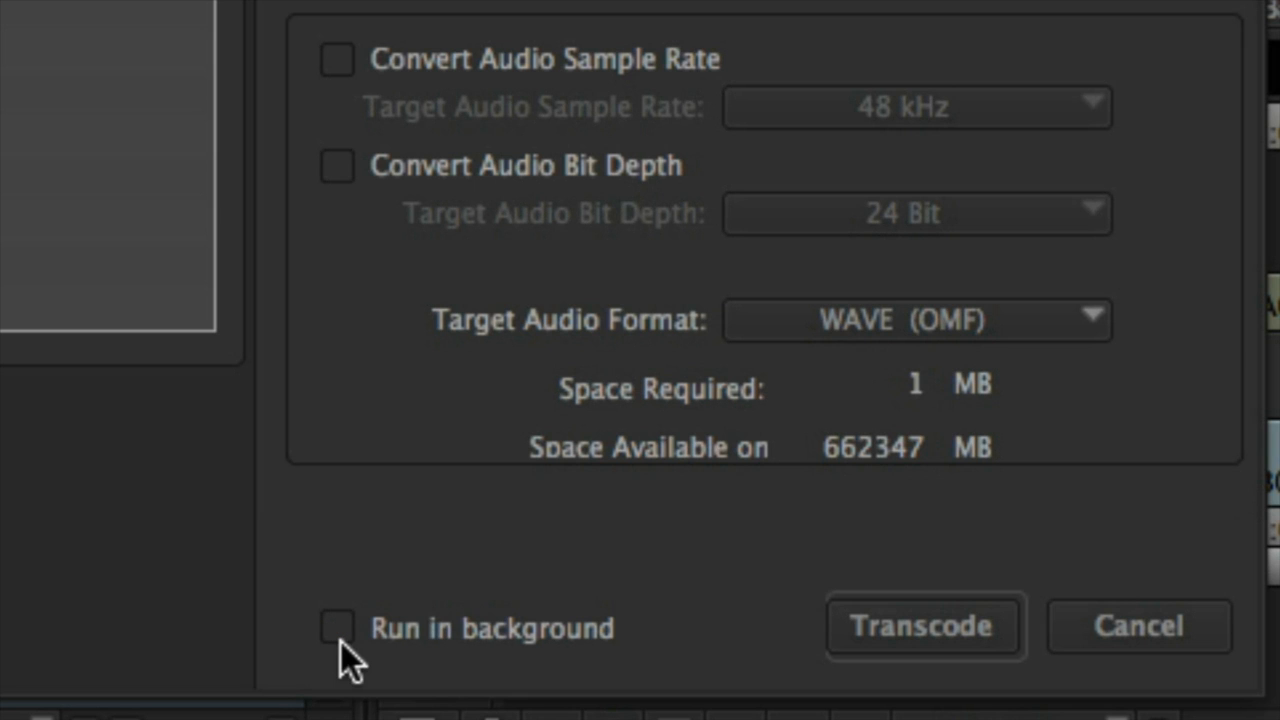
click(372, 625)
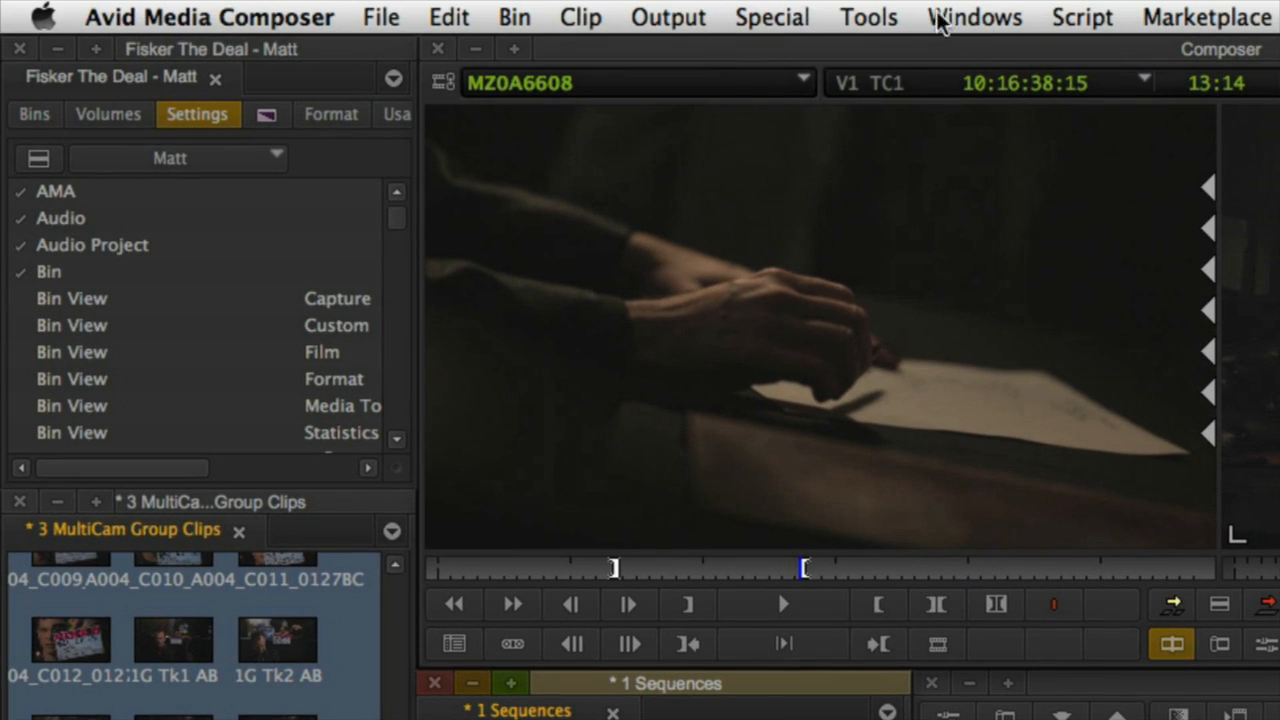
- Open the Background Queue from the Tools menu, then return to the project panel
click(868, 17)
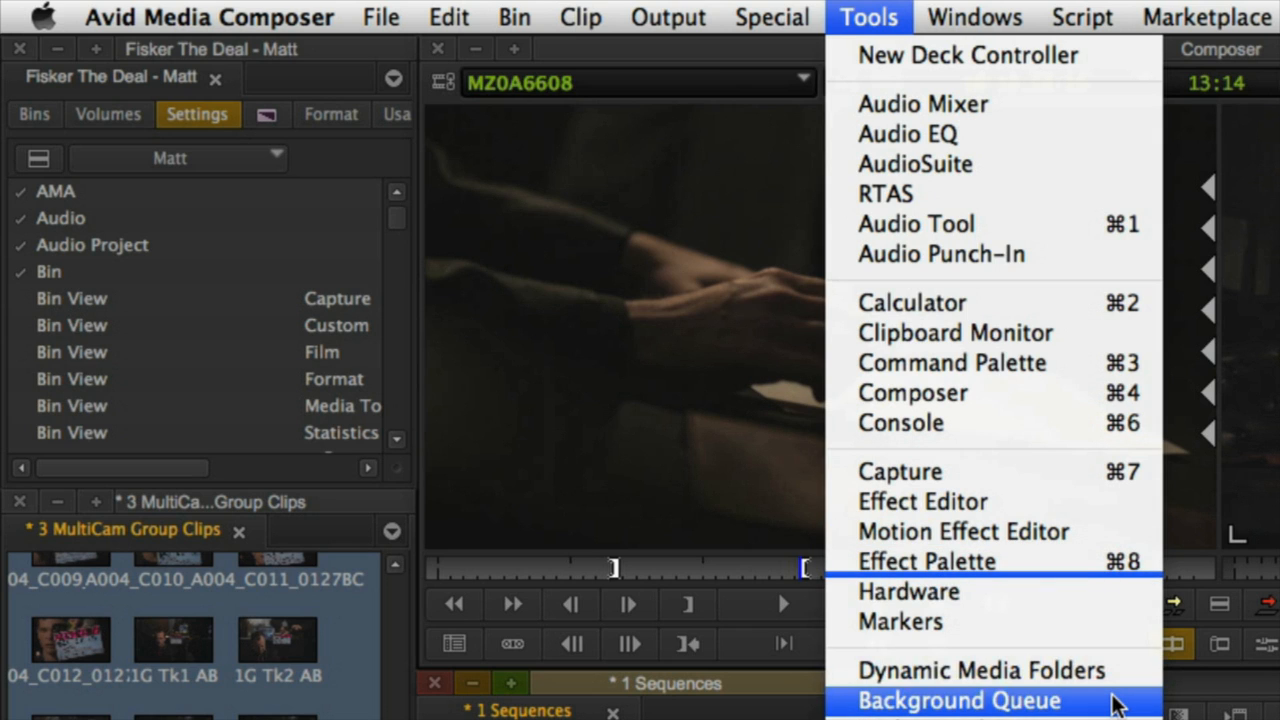
click(959, 700)
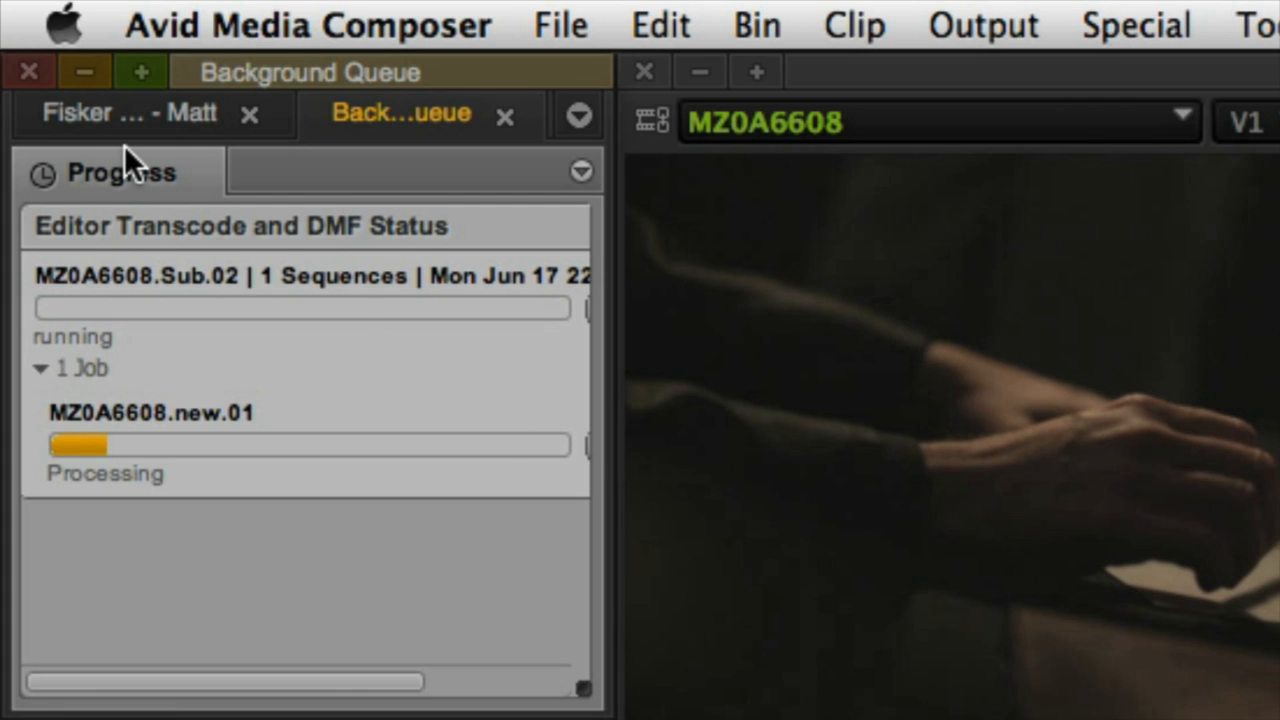
click(127, 111)
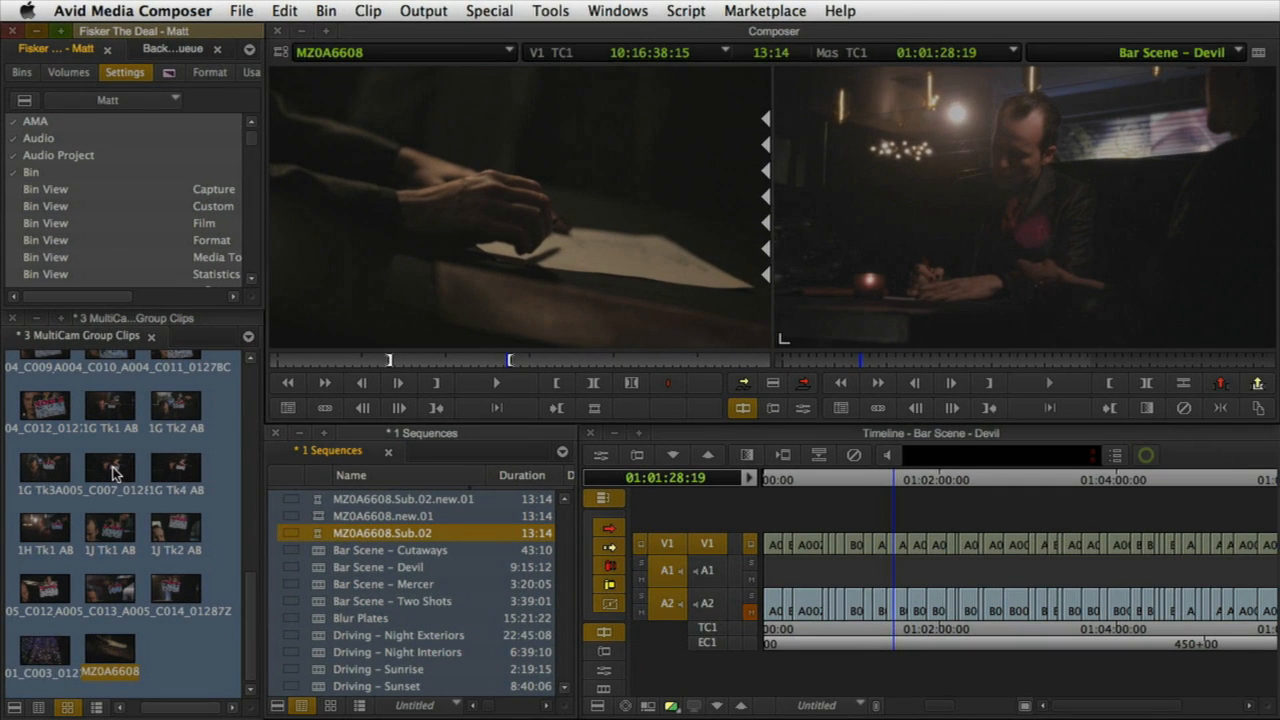
- Check the completed MZ0A6608 job and play MZ0A6608.Sub.02.new.01
click(400, 498)
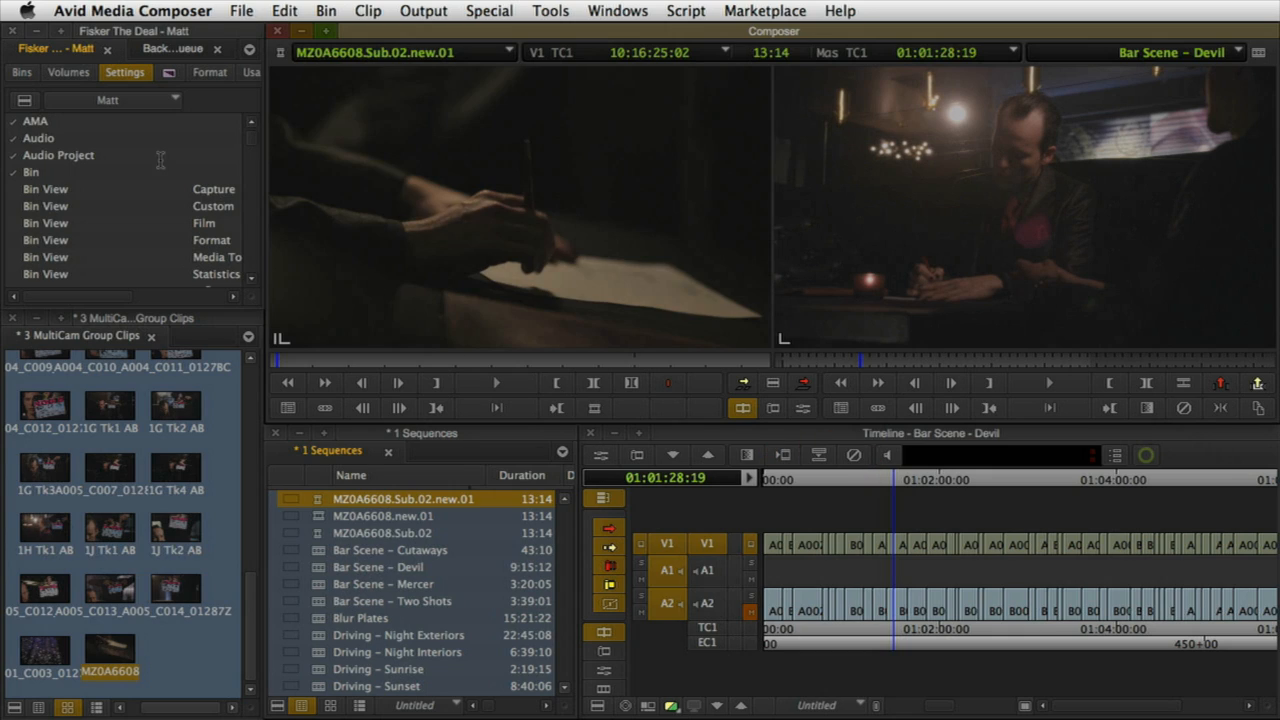
click(172, 48)
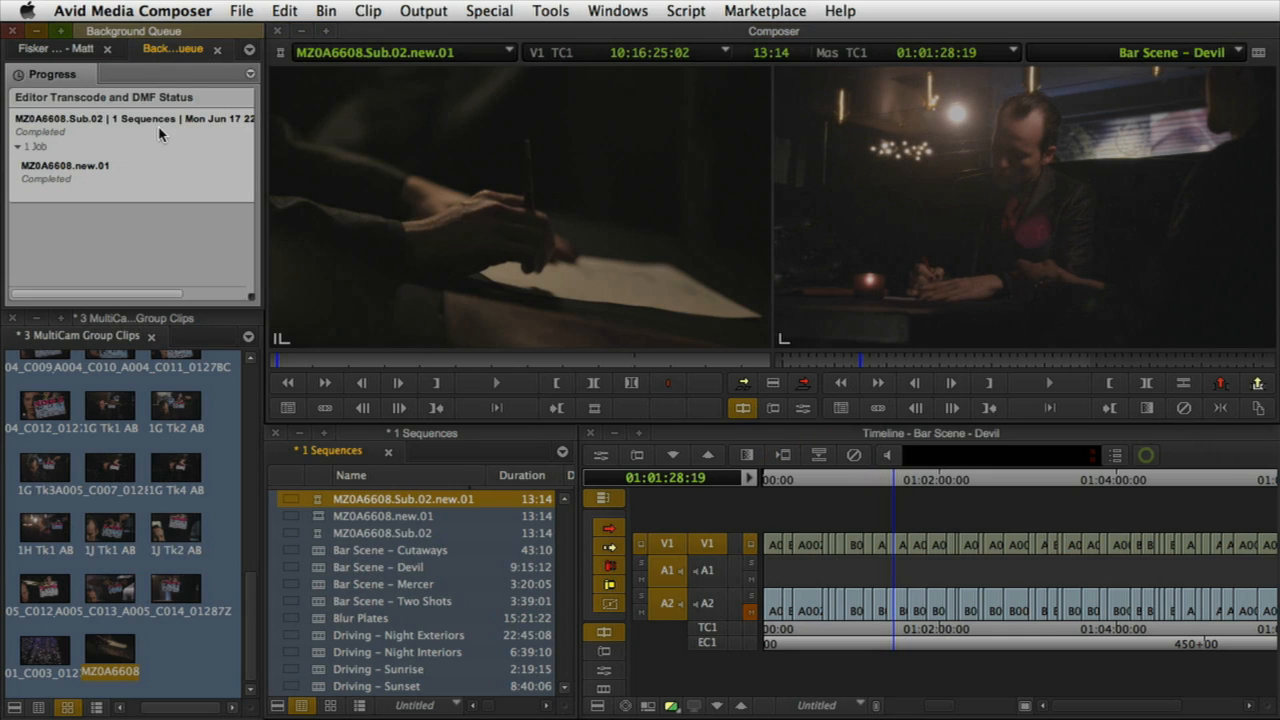
click(496, 383)
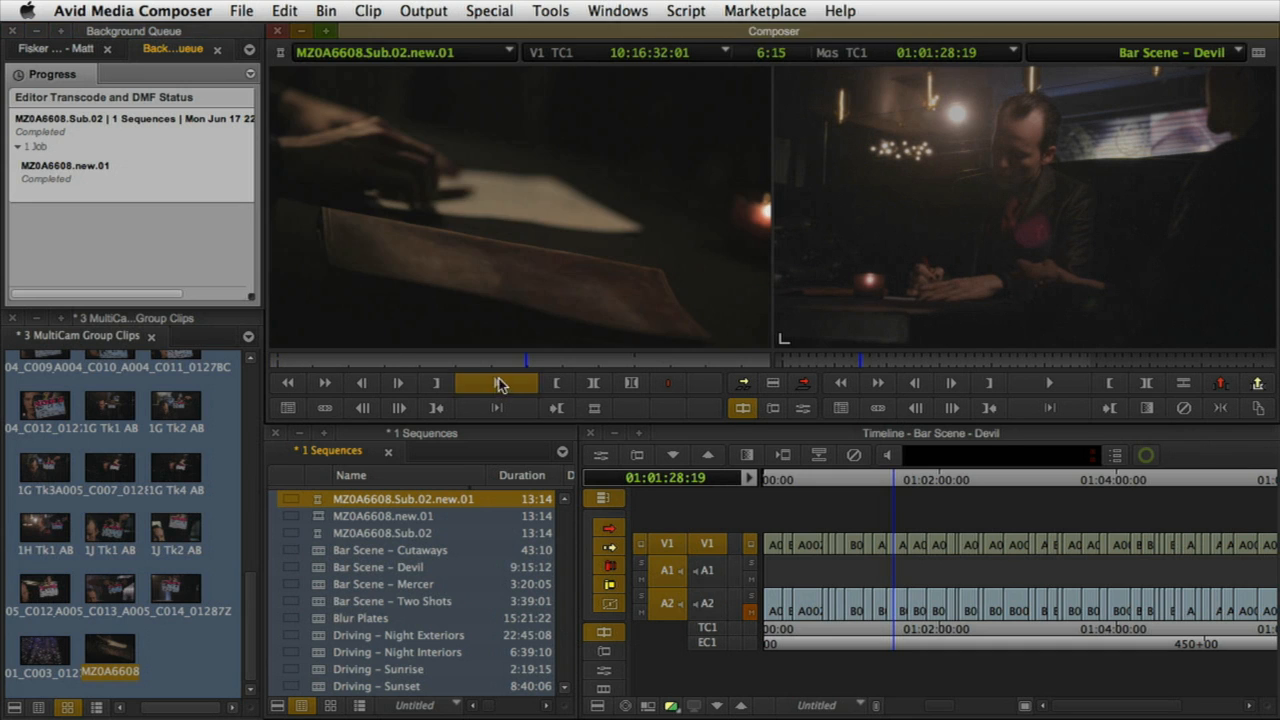
click(550, 11)
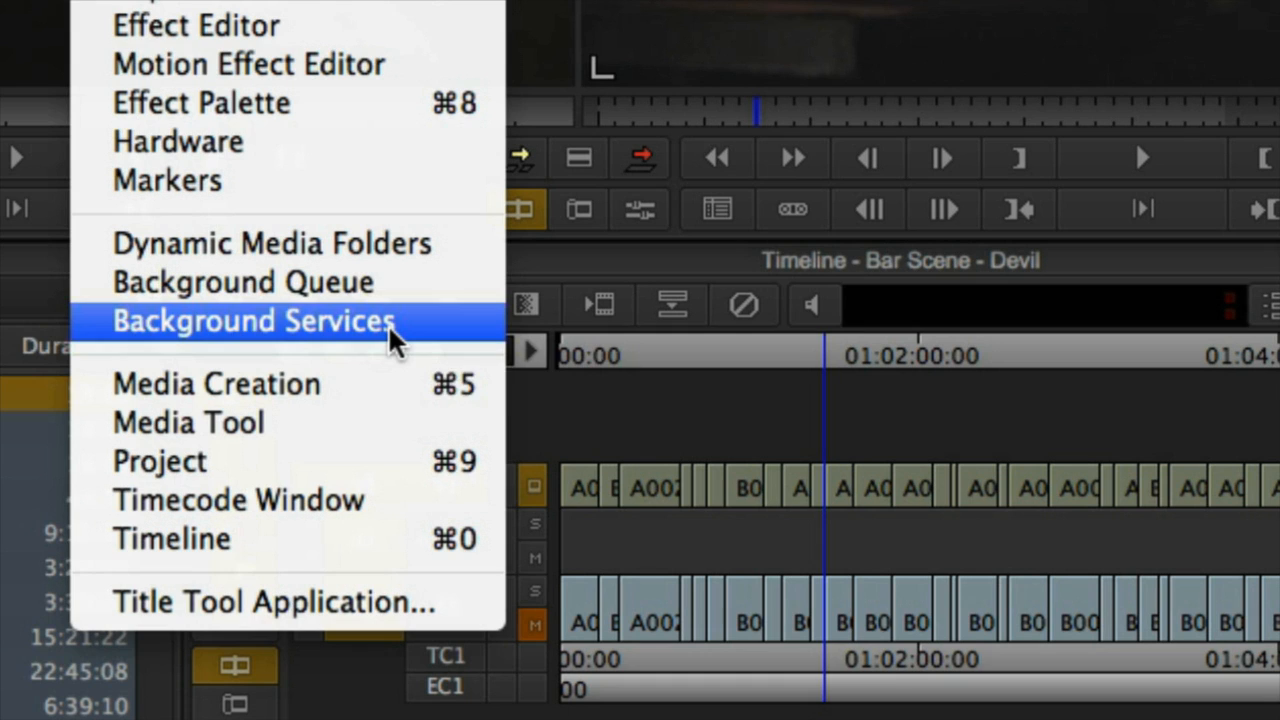
- Start the Avid background services and review running processes in Activity Monitor
click(254, 320)
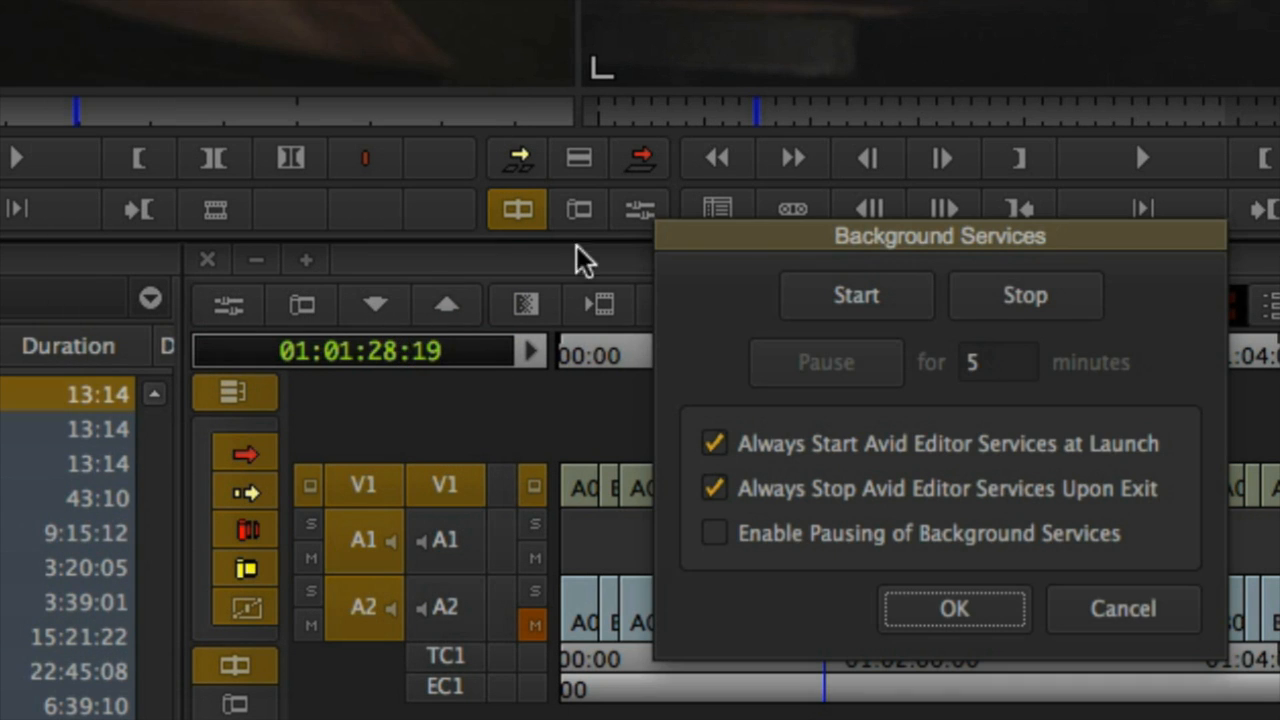
drag(938, 236, 275, 46)
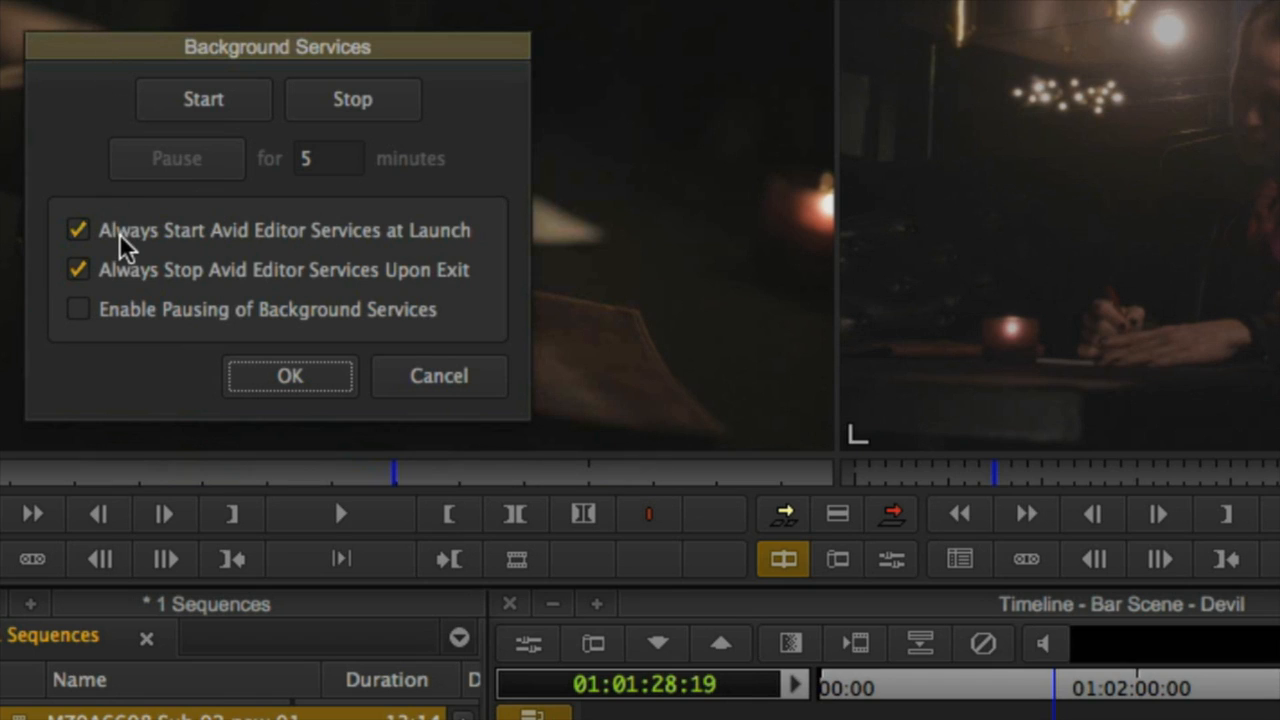
mouse_move(150, 320)
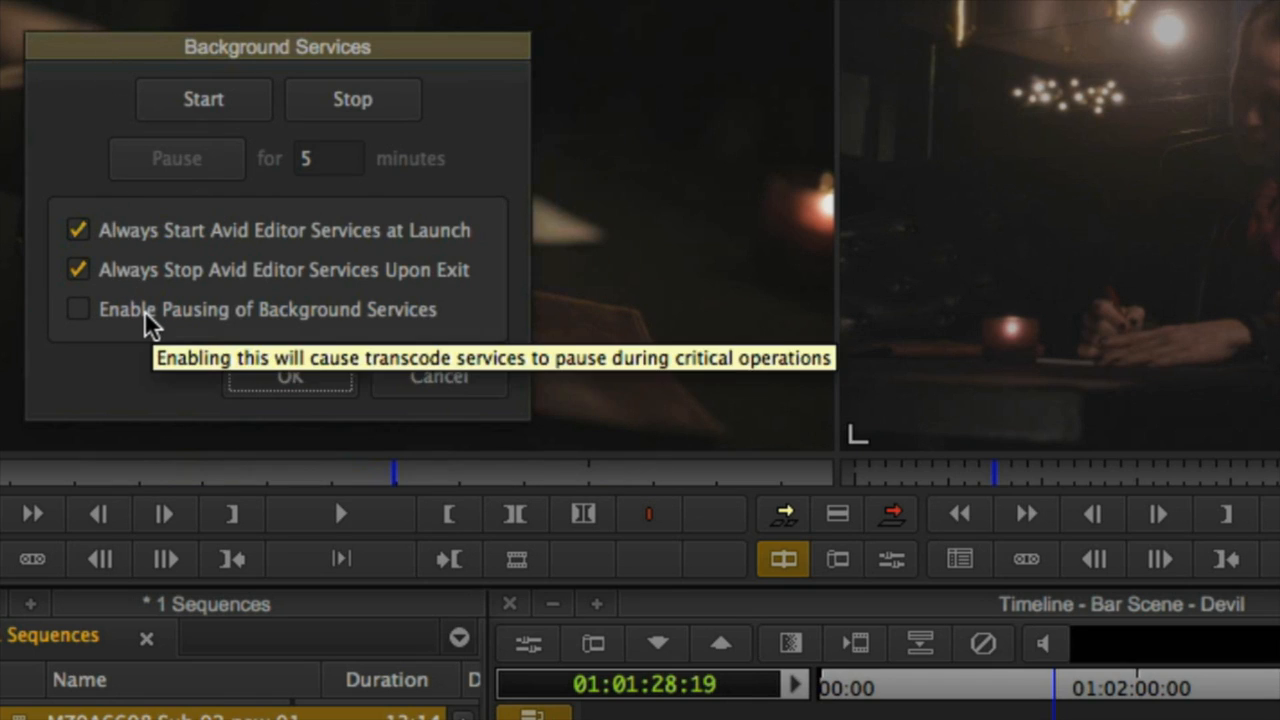
click(203, 99)
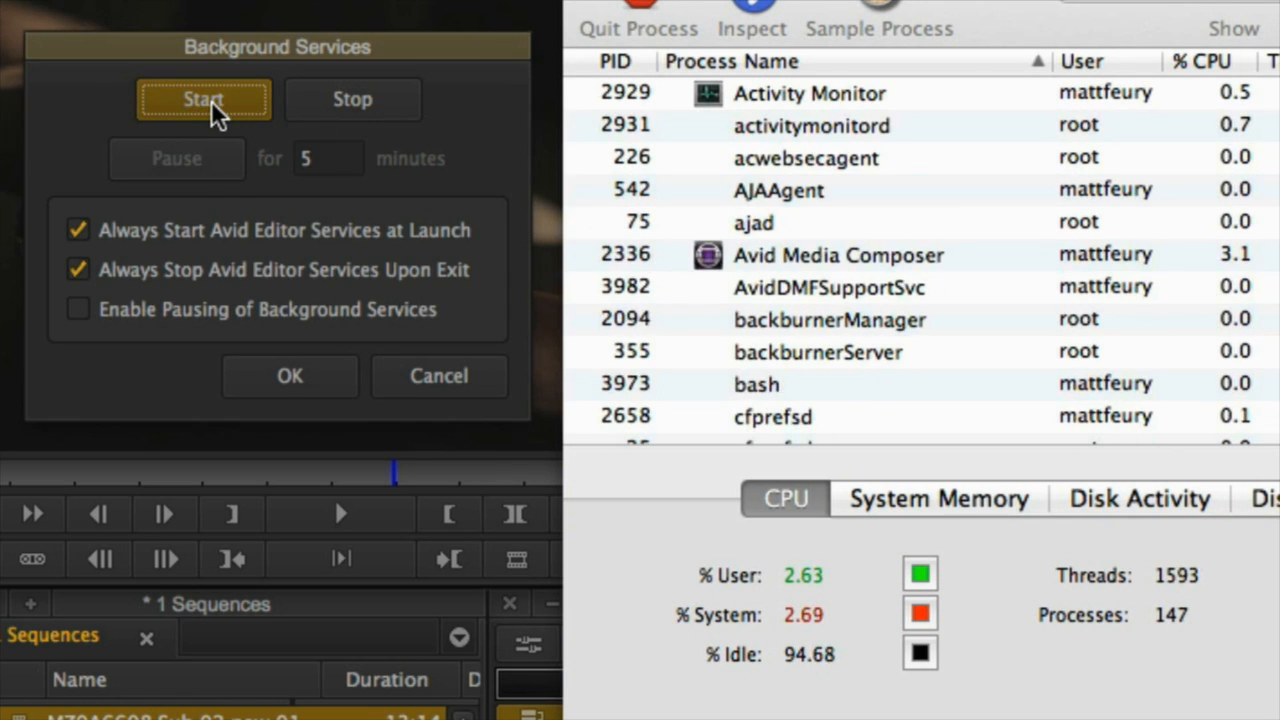
scroll(down, 3)
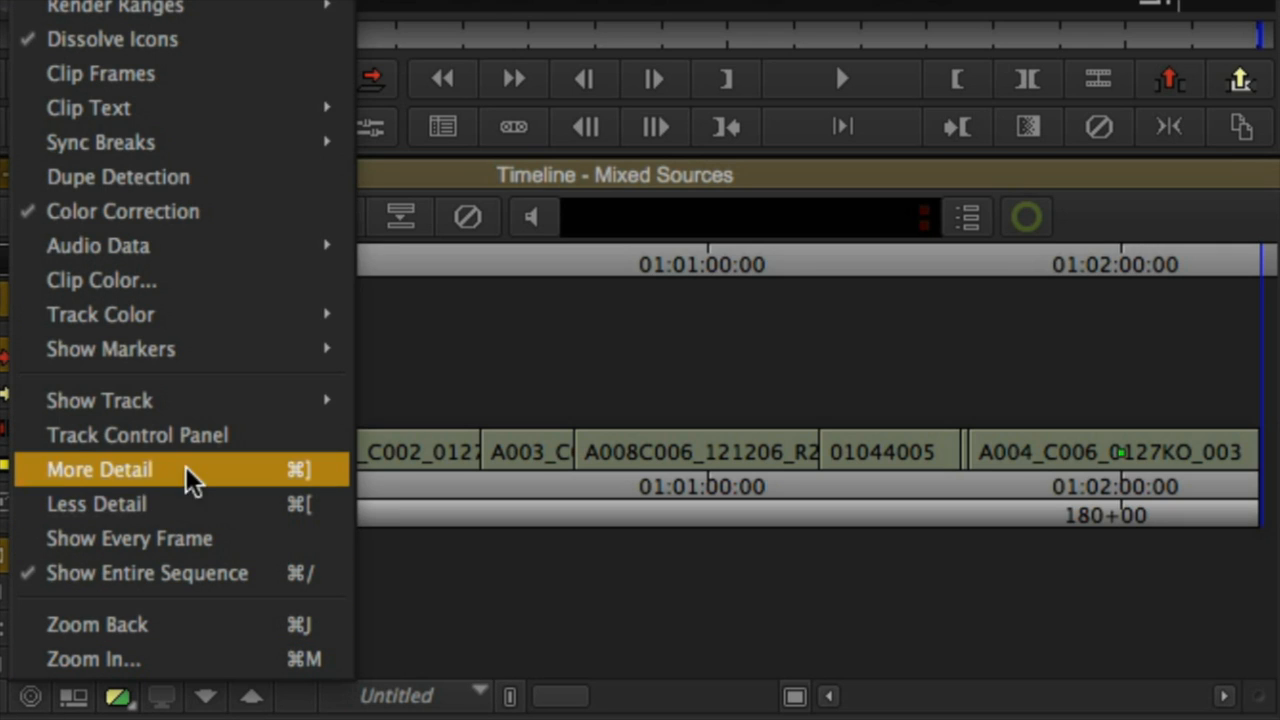
- Review the Clip Color options and open the Fisker The Deal Bin
click(101, 280)
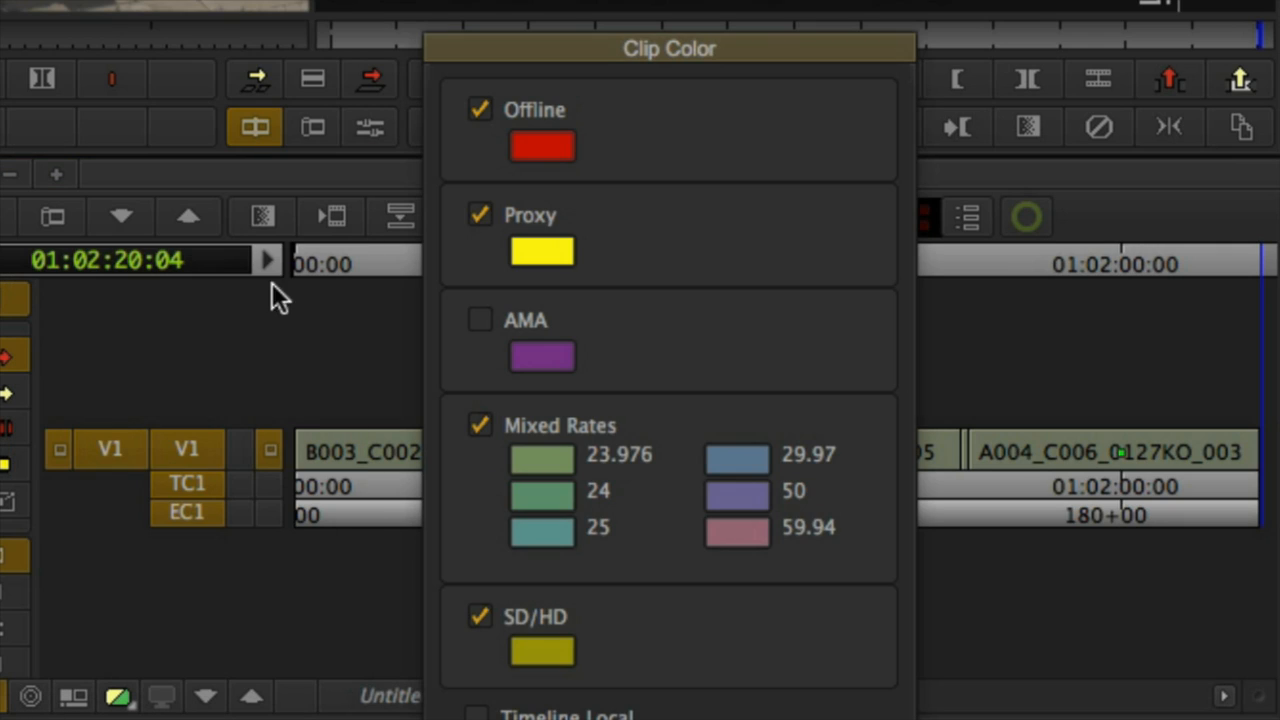
click(480, 320)
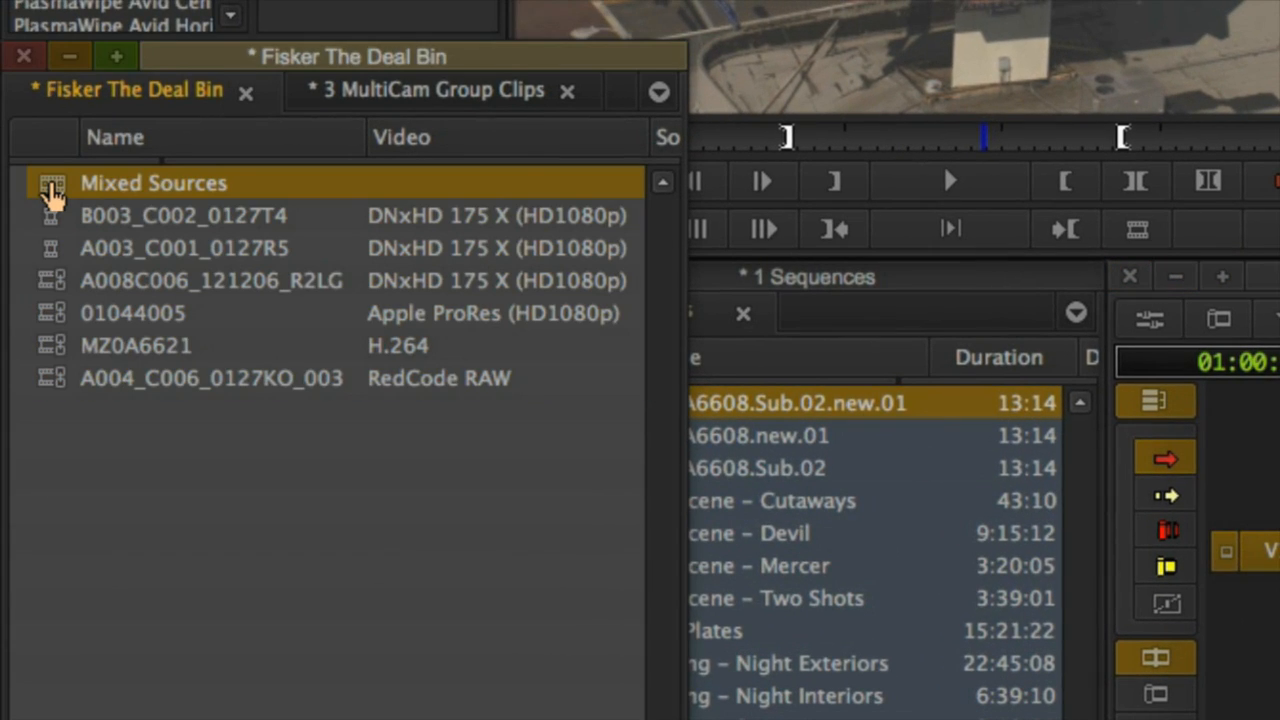
mouse_move(1060, 100)
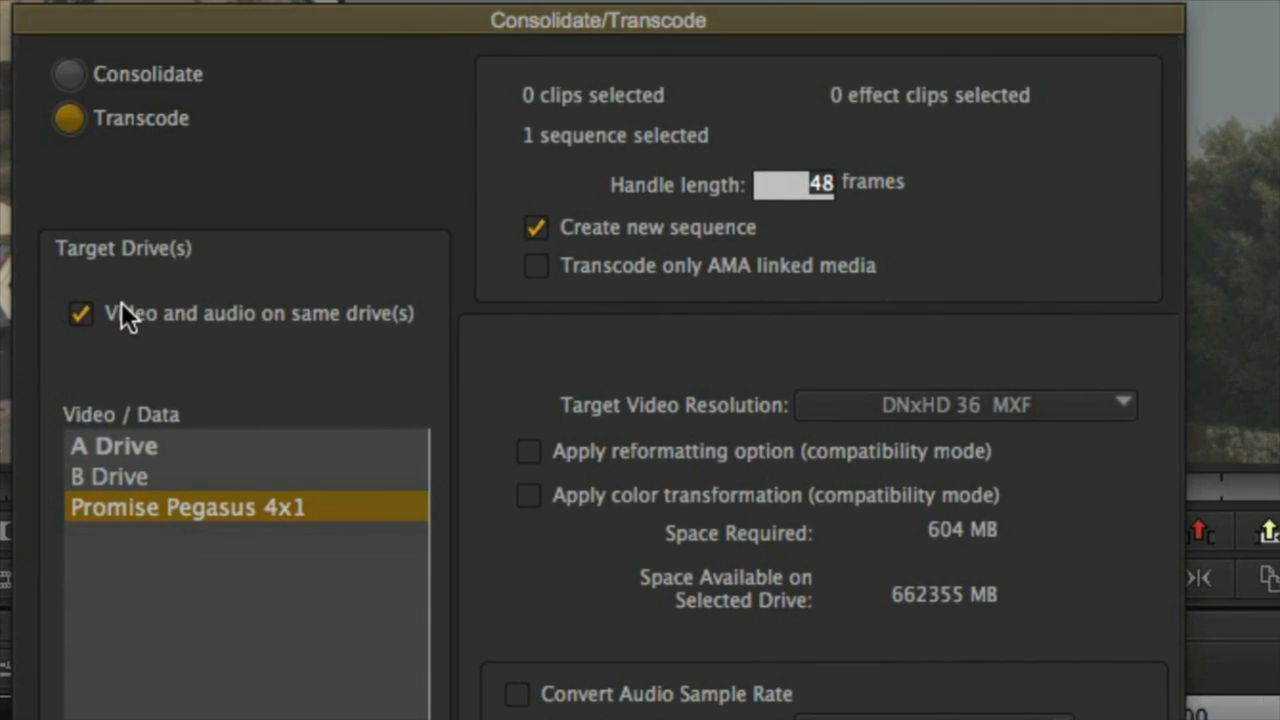
mouse_move(548, 250)
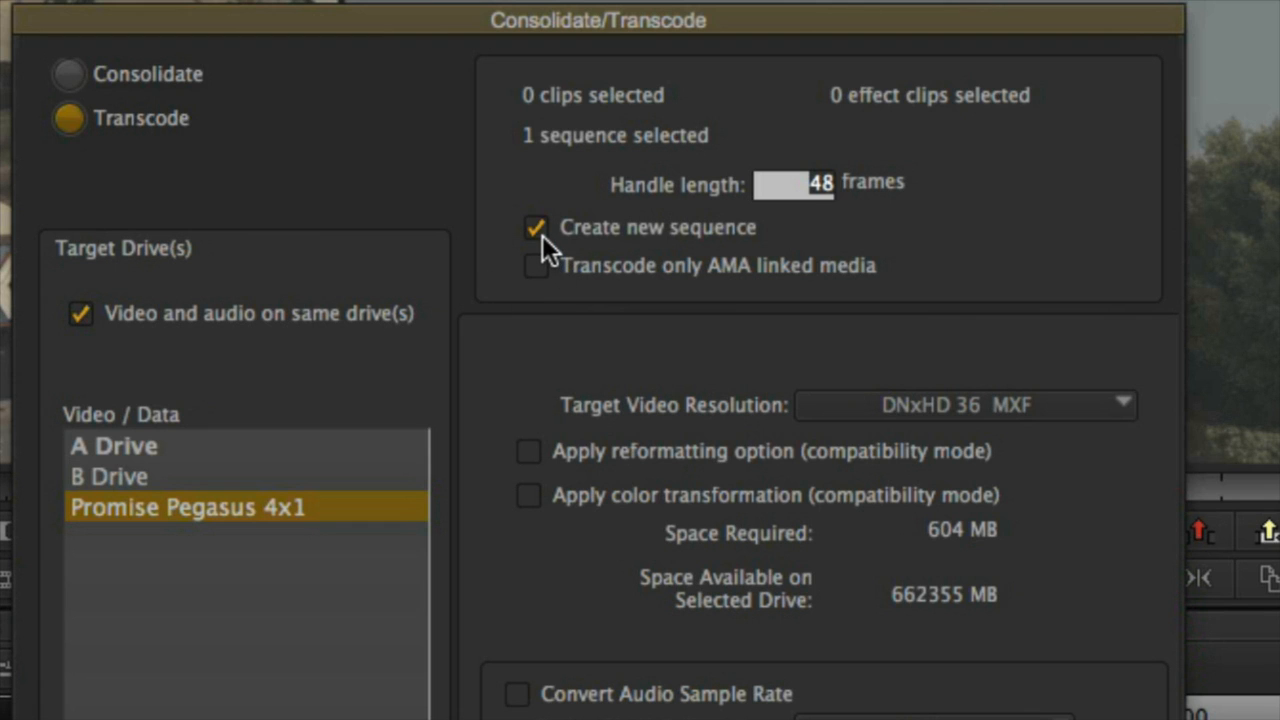
- Transcode Mixed Sources to DNxHD 36 MXF as a new sequence in the background
click(536, 265)
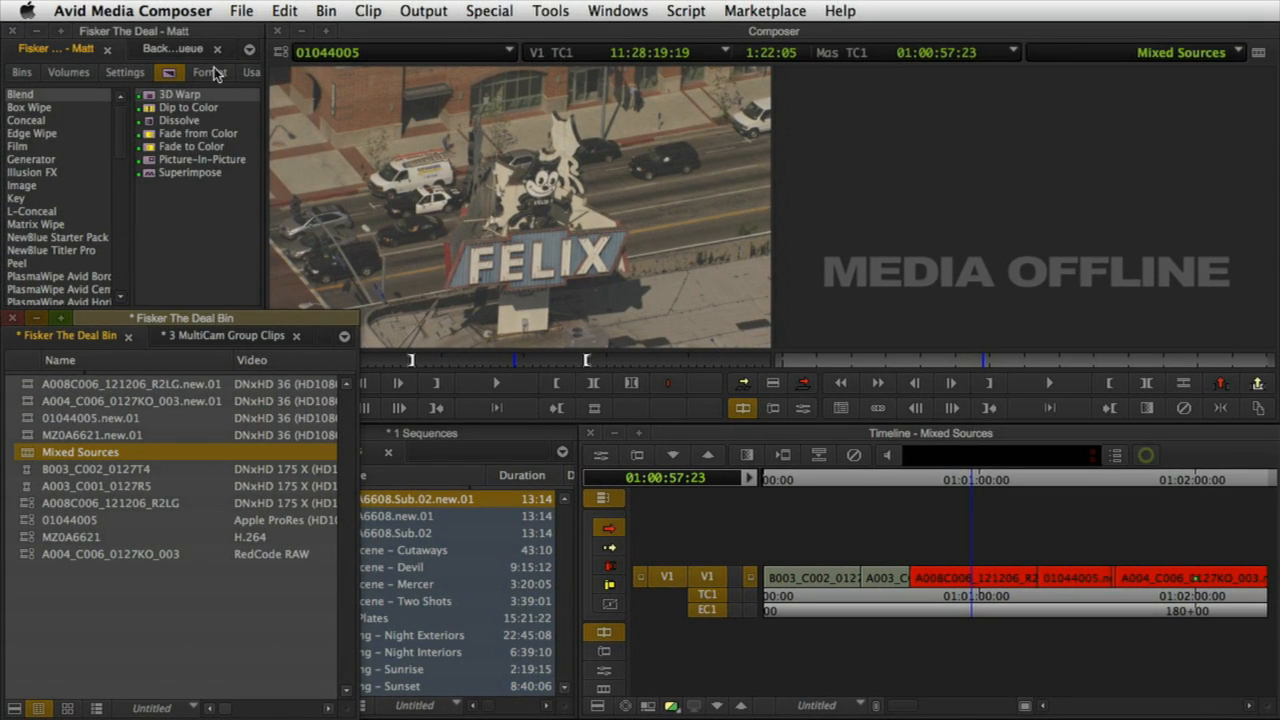
- Switch to the Background Queue tab to see the .new.01 transcode jobs
click(175, 48)
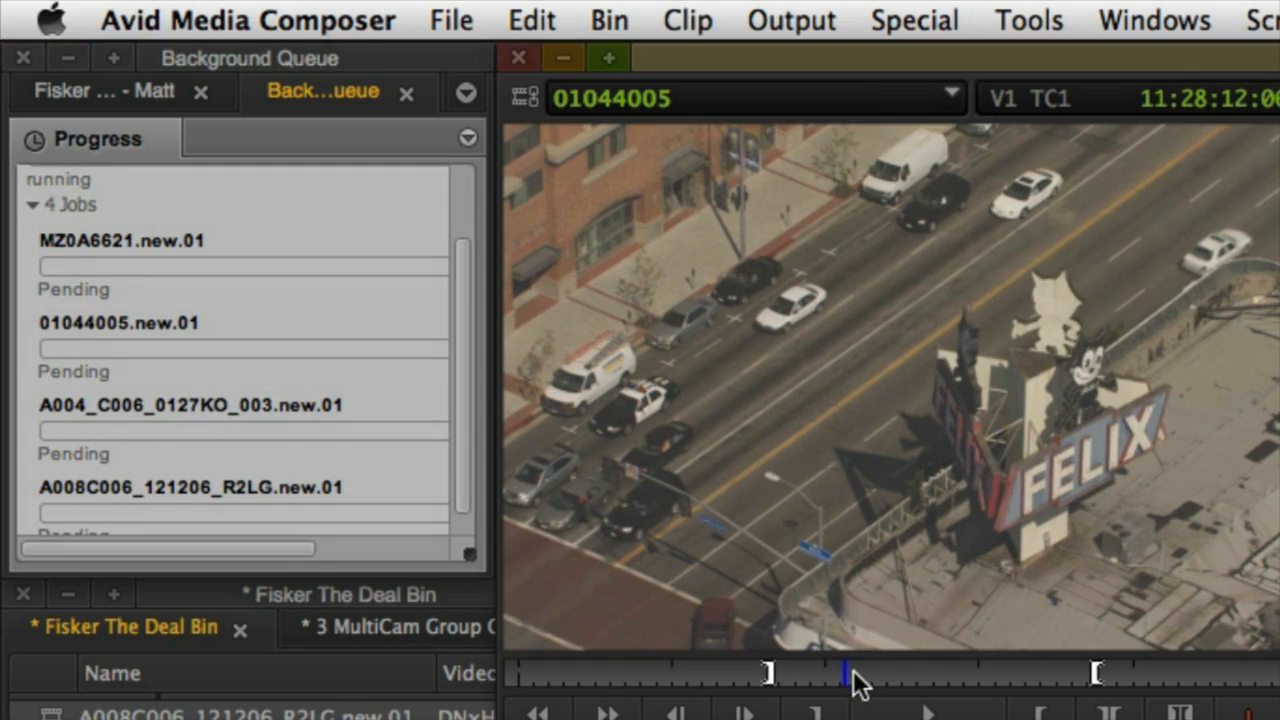
- Play clip 01044005 in the Source monitor while the queue progresses
click(925, 712)
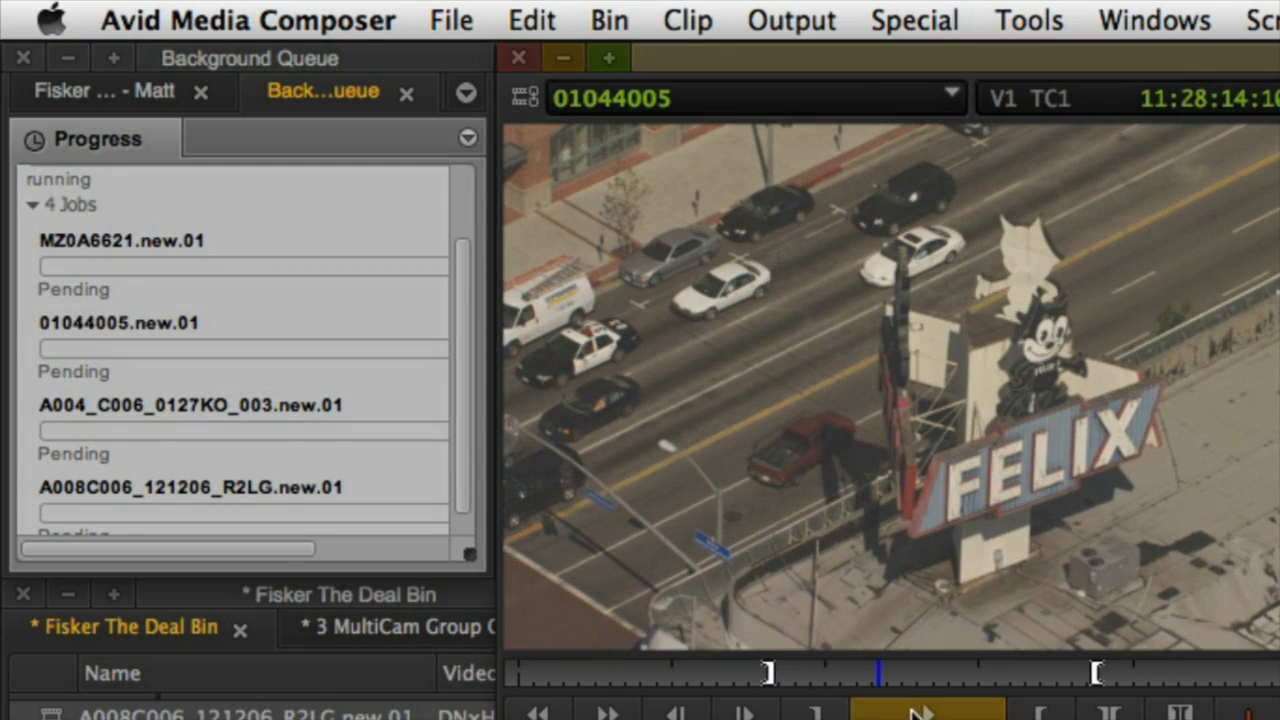
click(925, 711)
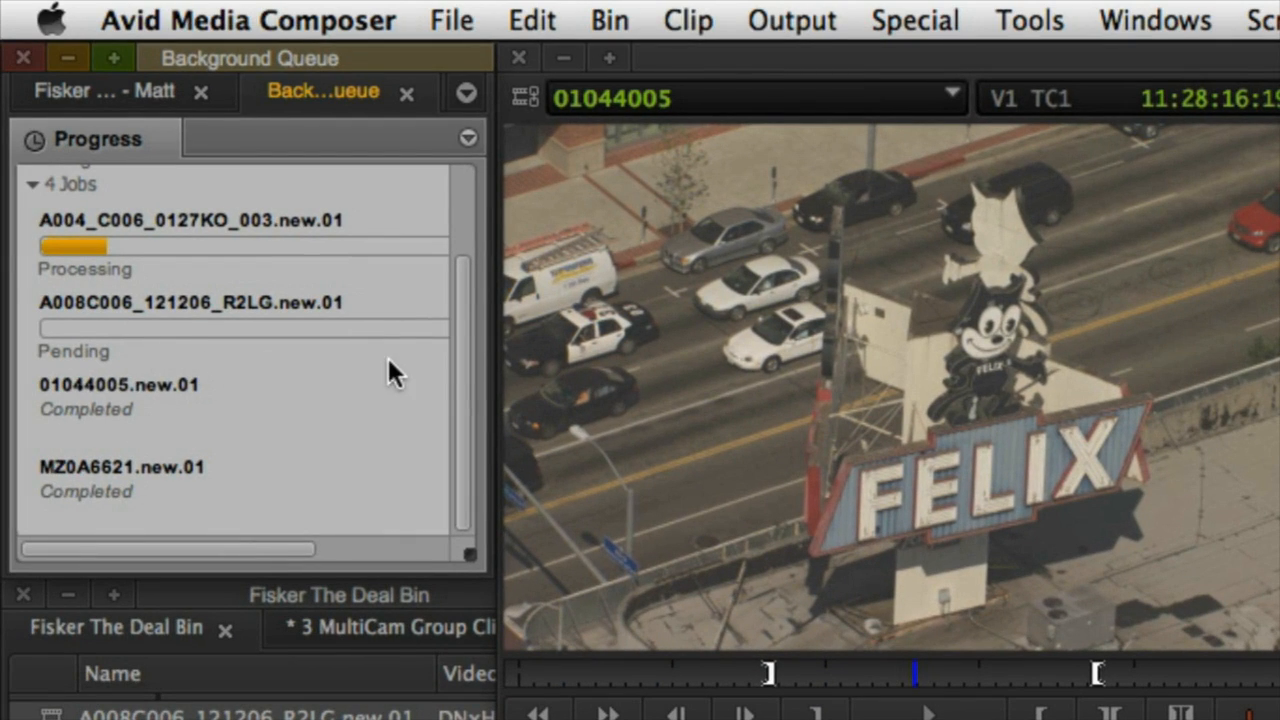
scroll(up, 3)
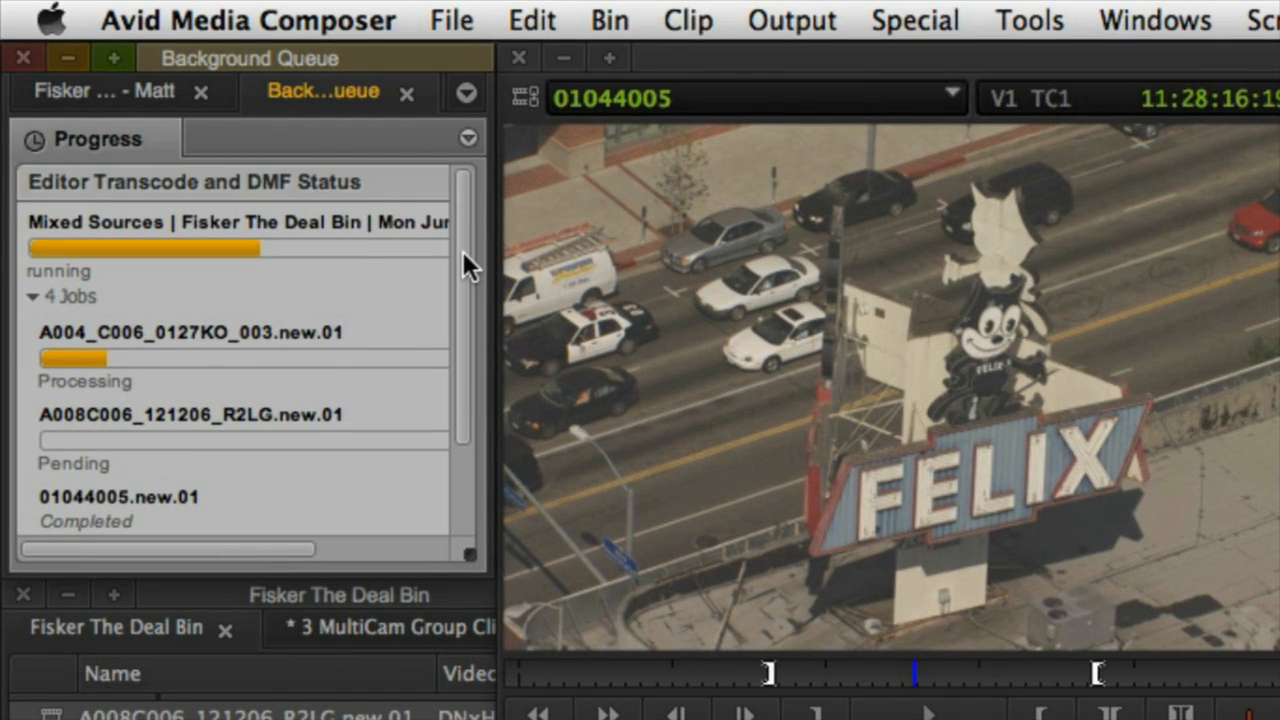
scroll(down, 3)
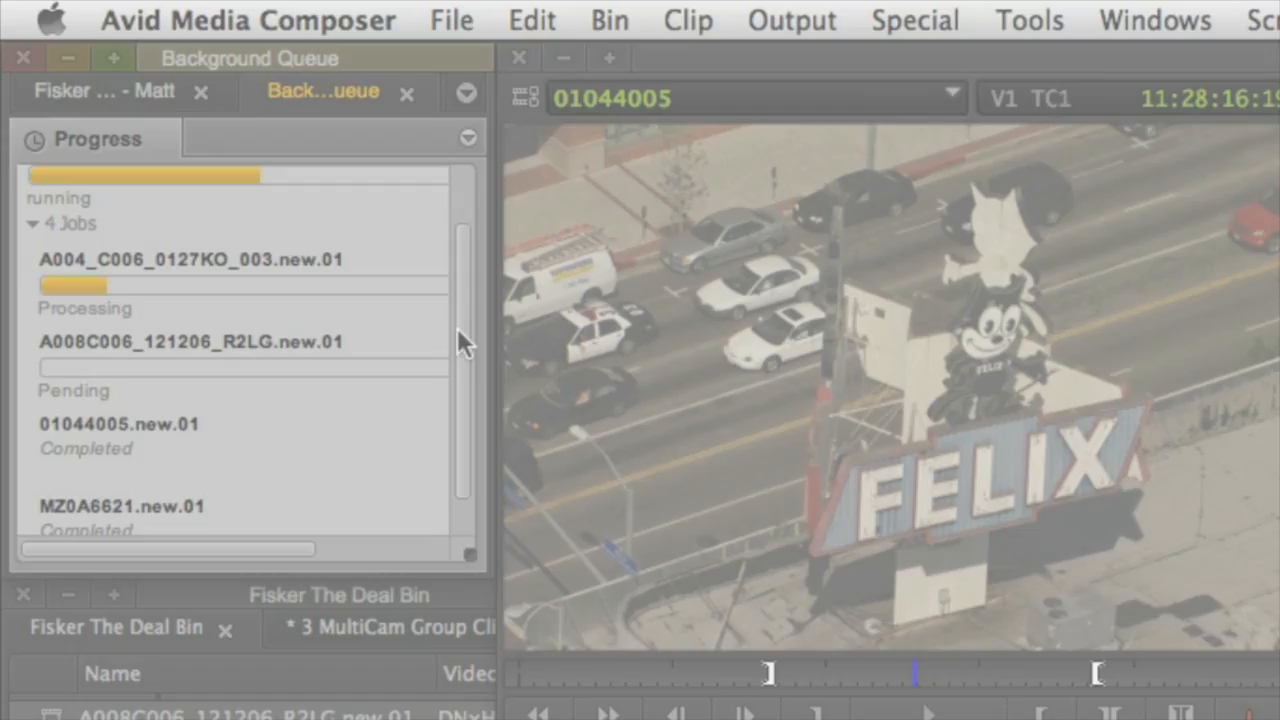